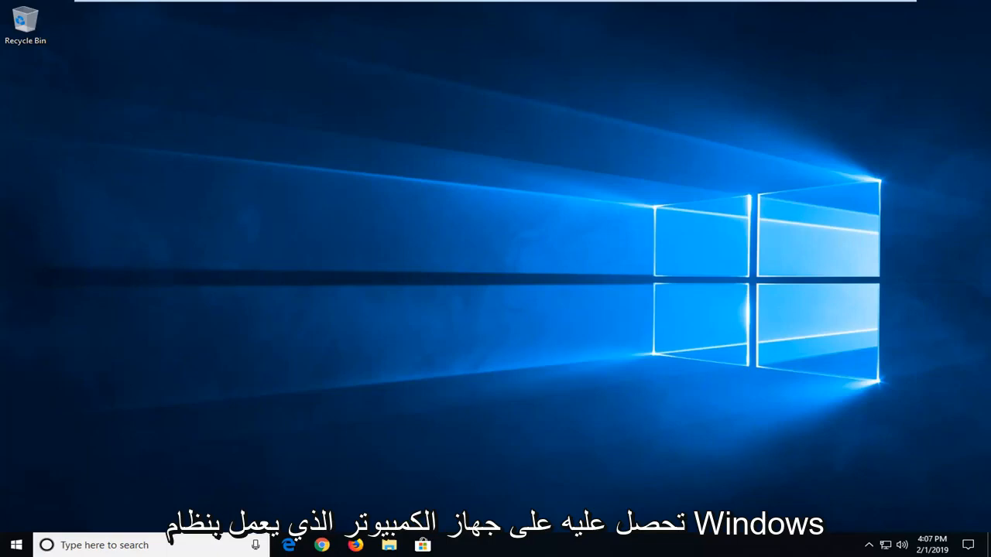
mouse_move(612, 341)
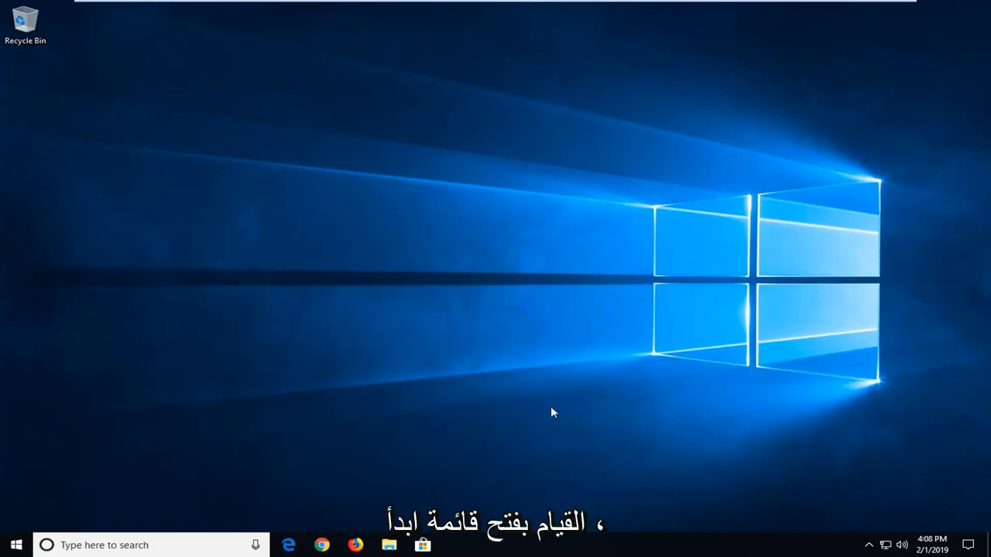
mouse_move(24, 534)
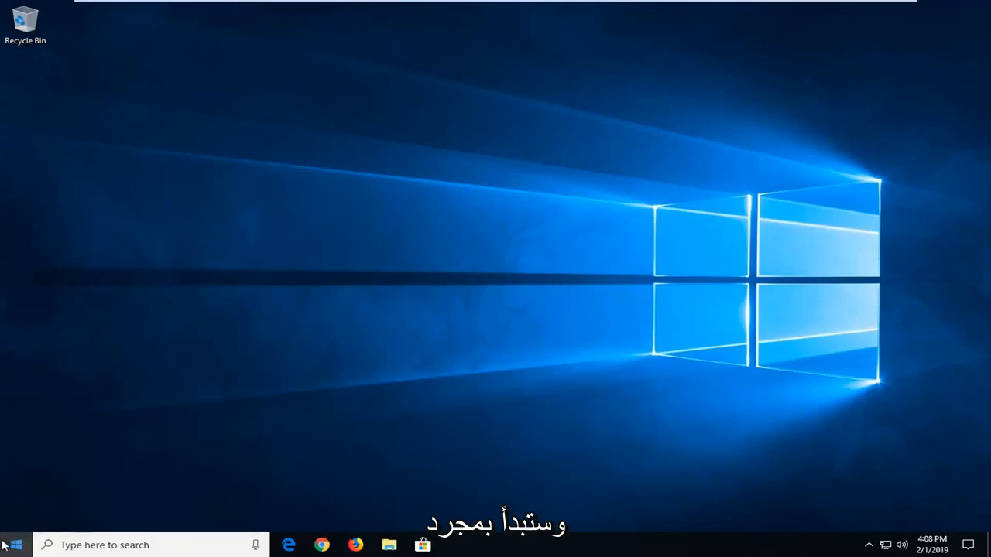
Search the Start menu for 'internet' and launch Internet Options
click(11, 545)
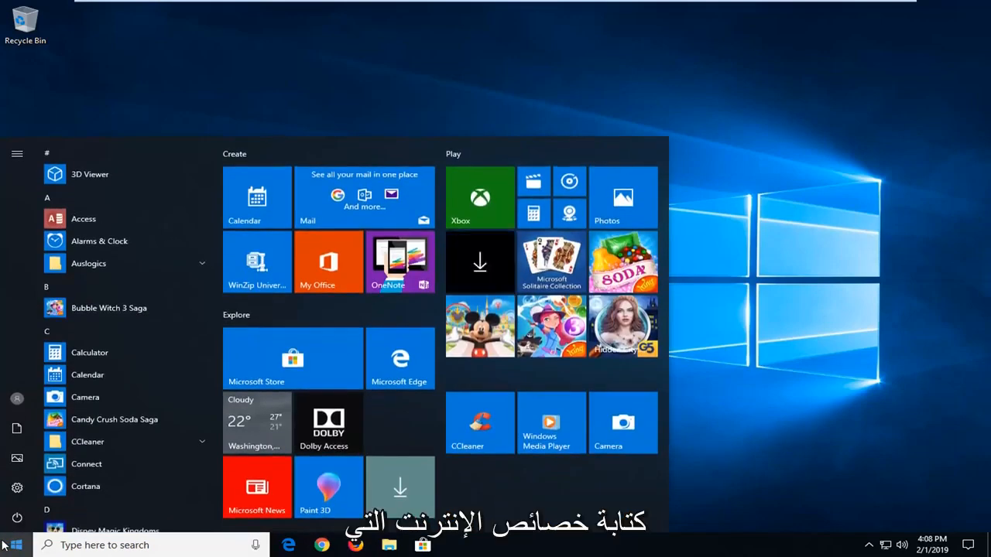
text(internet properties)
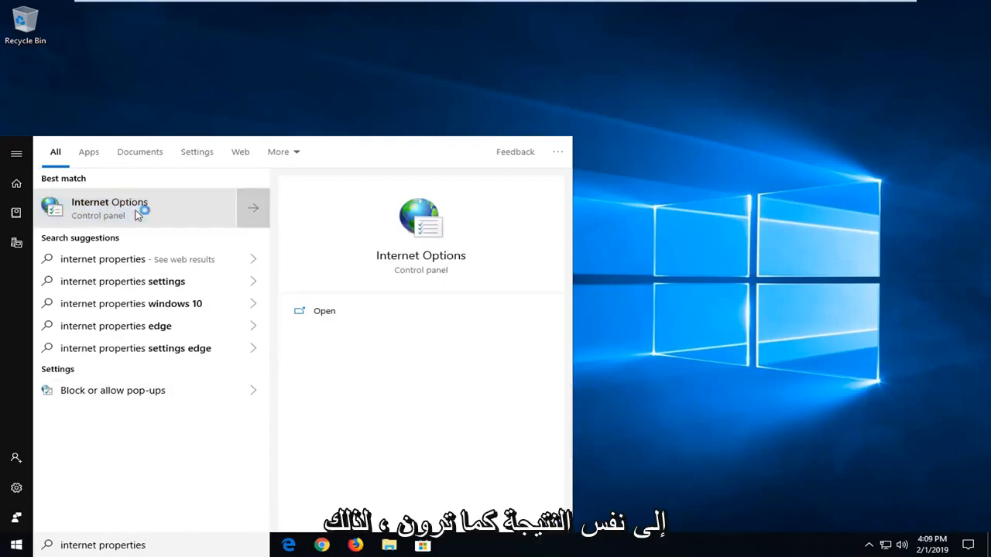
click(110, 208)
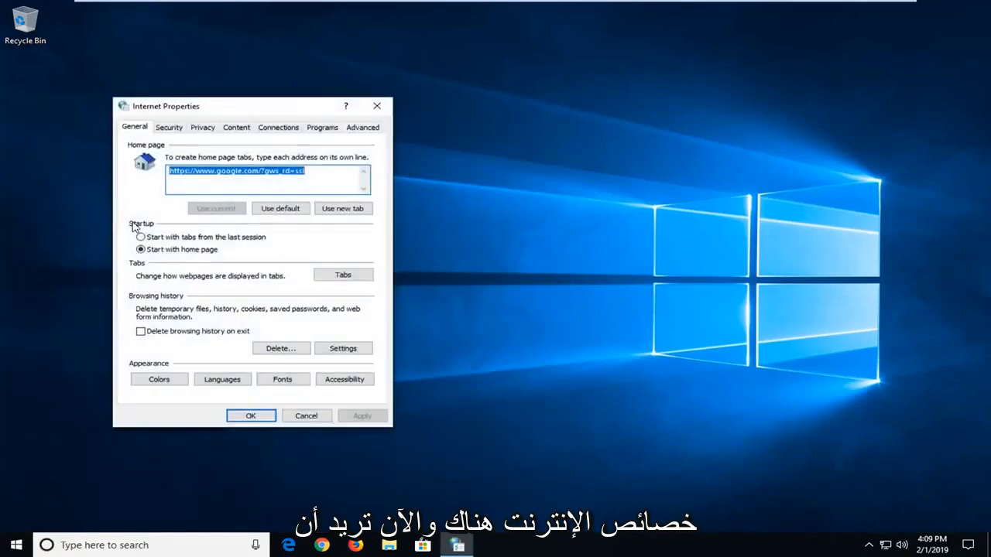
Reposition the Internet Properties dialog and show its Connections tab
drag(166, 107, 379, 83)
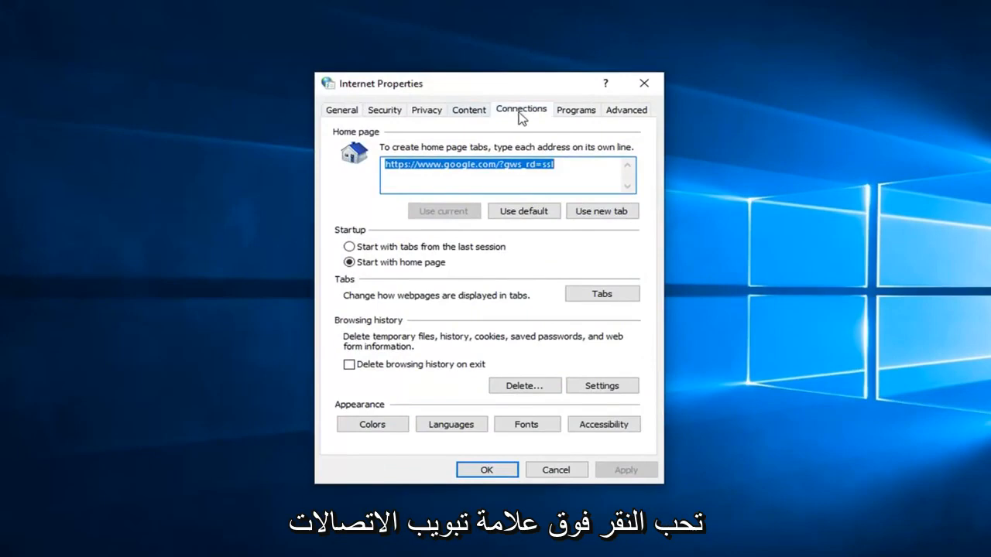
click(521, 109)
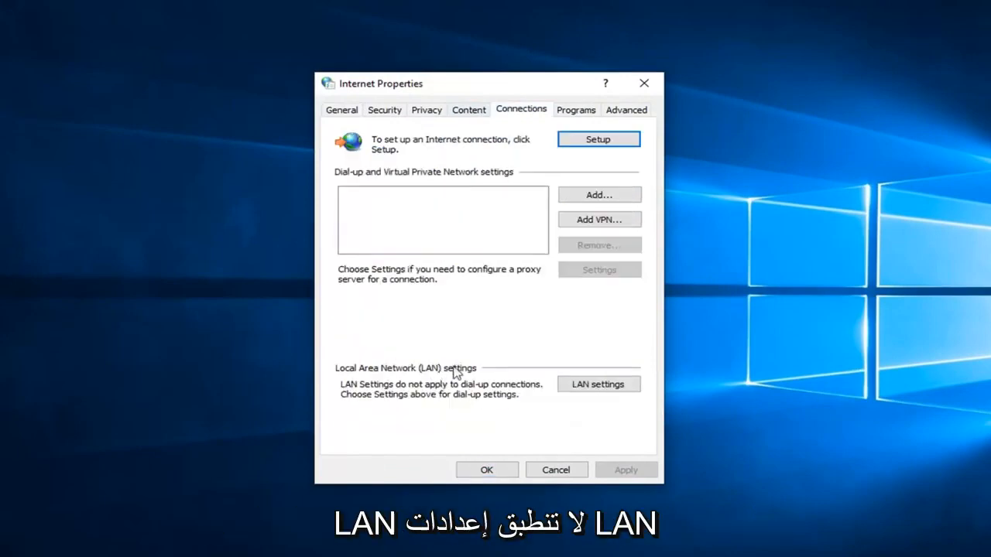
mouse_move(360, 406)
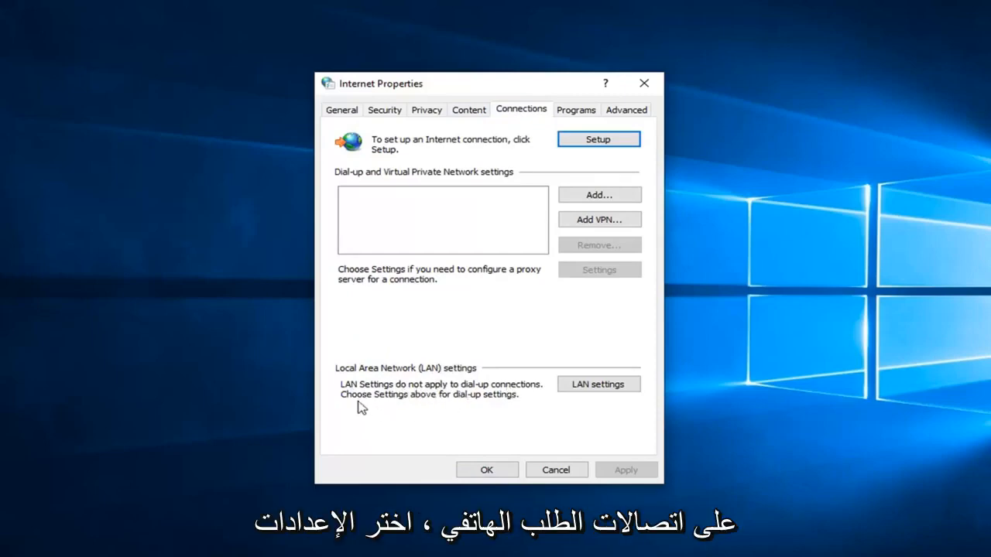
mouse_move(662, 163)
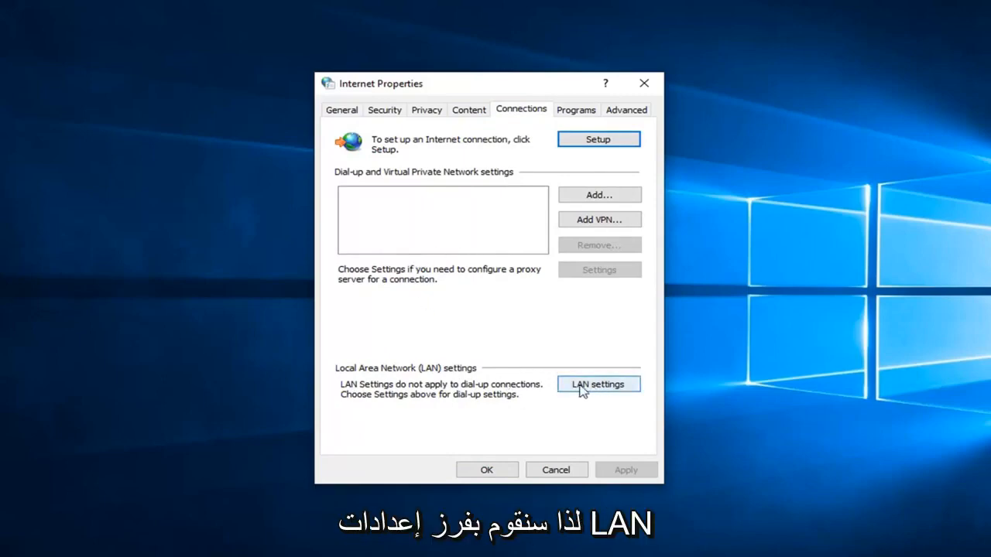
Leave 'Use a proxy server for your LAN' unchecked and confirm both dialogs with OK
click(599, 384)
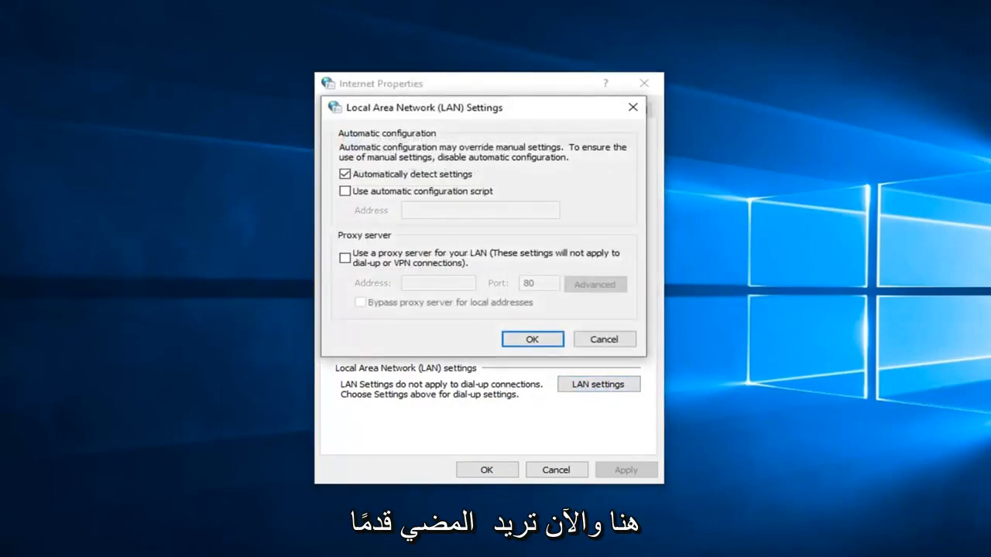
click(345, 257)
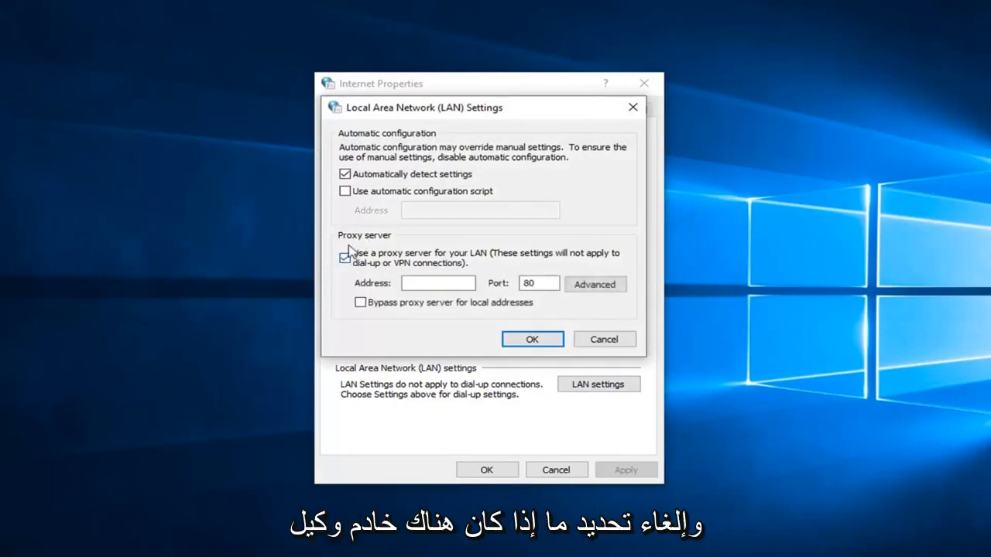
click(345, 257)
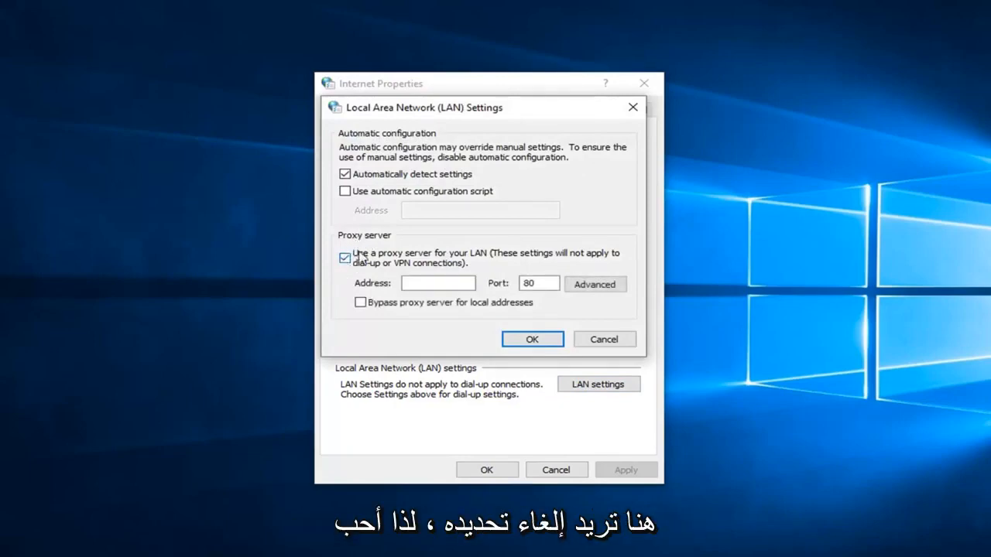
click(345, 257)
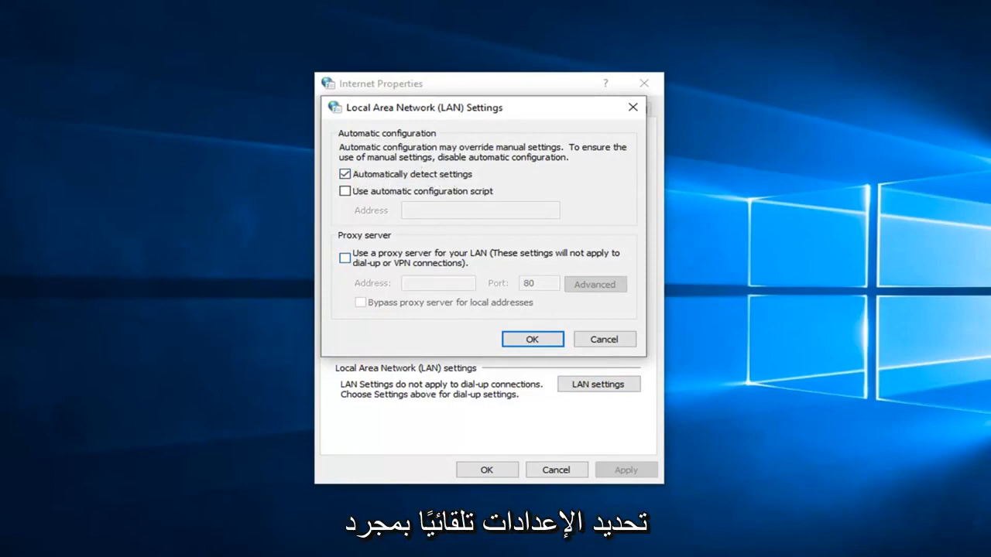
click(532, 340)
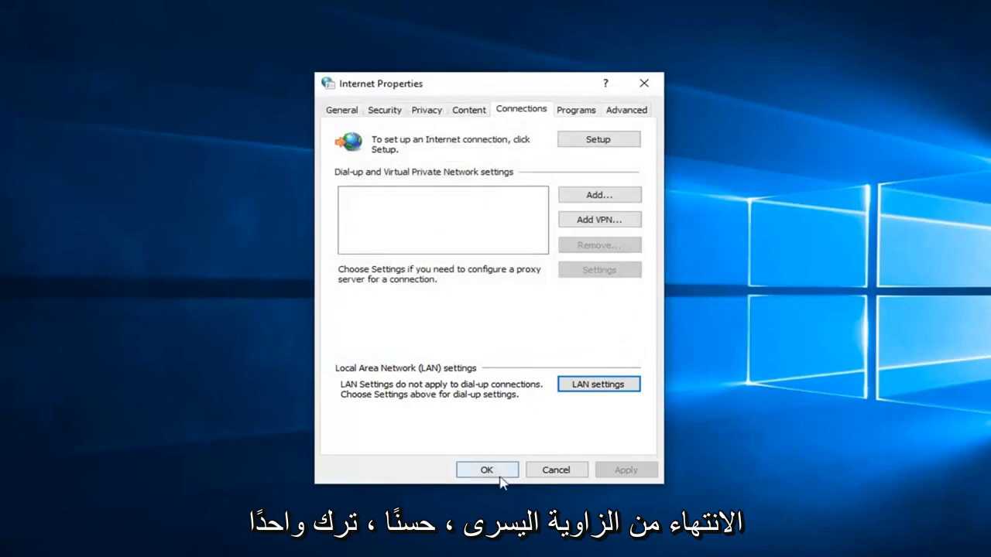
click(486, 470)
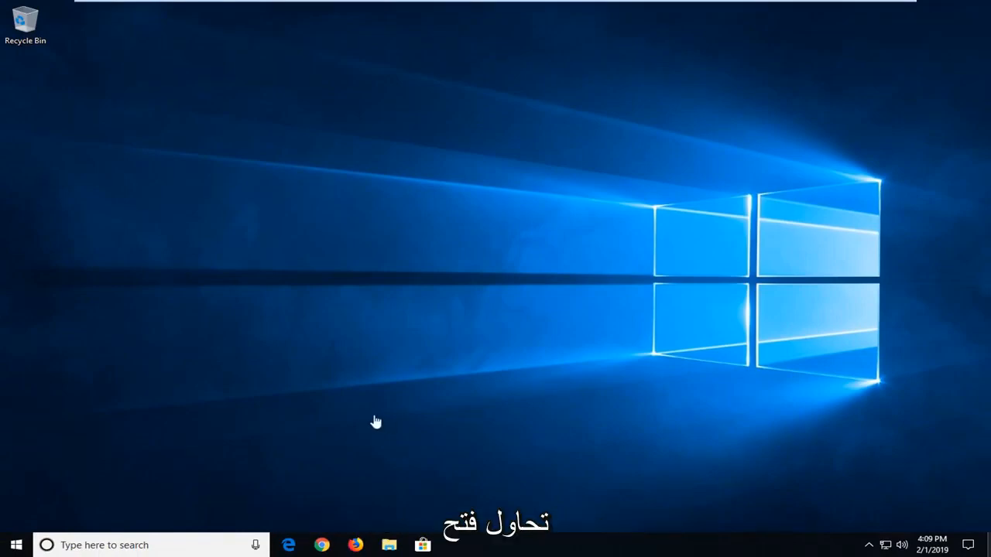
Search Start for 'cmd' and run Command Prompt as administrator
click(16, 545)
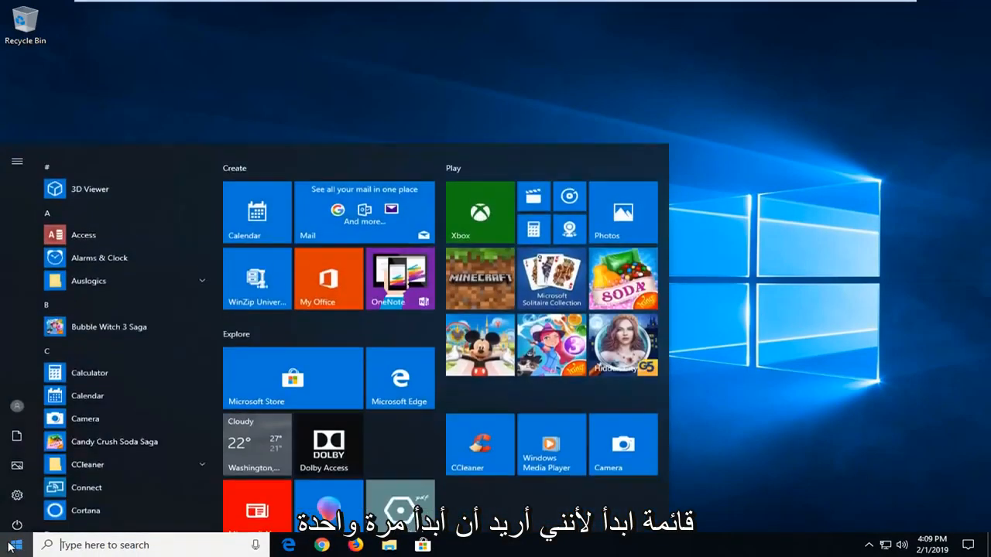
text(d)
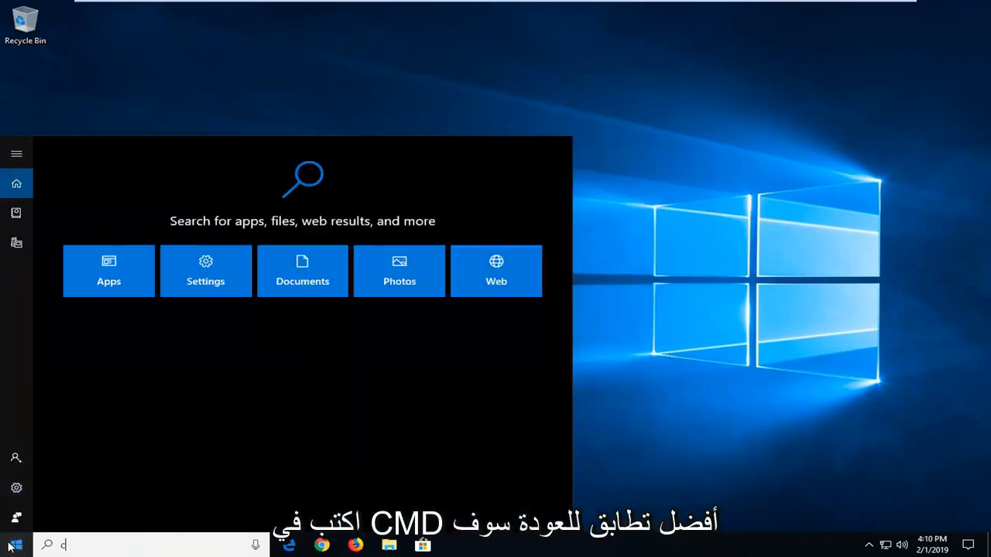
text(cmd)
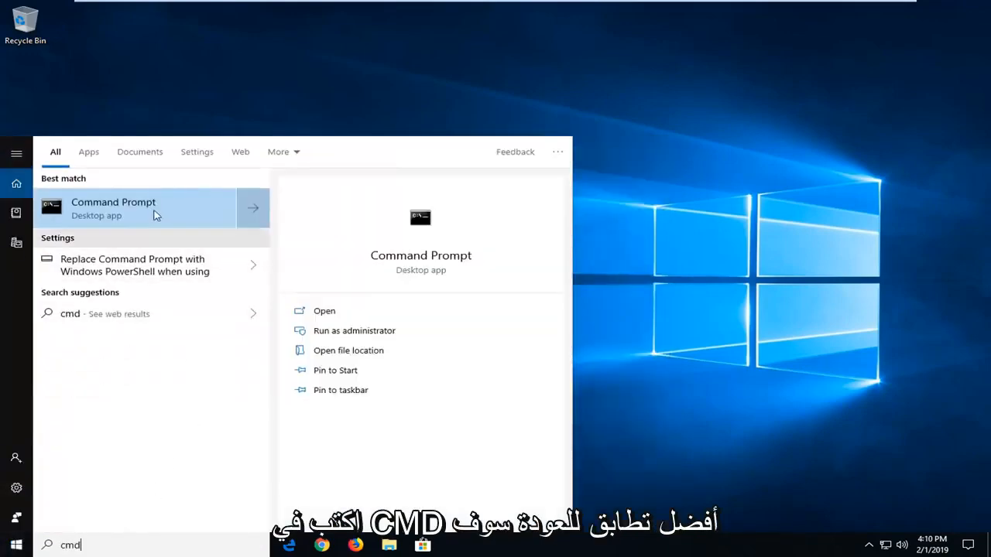
right_click(113, 208)
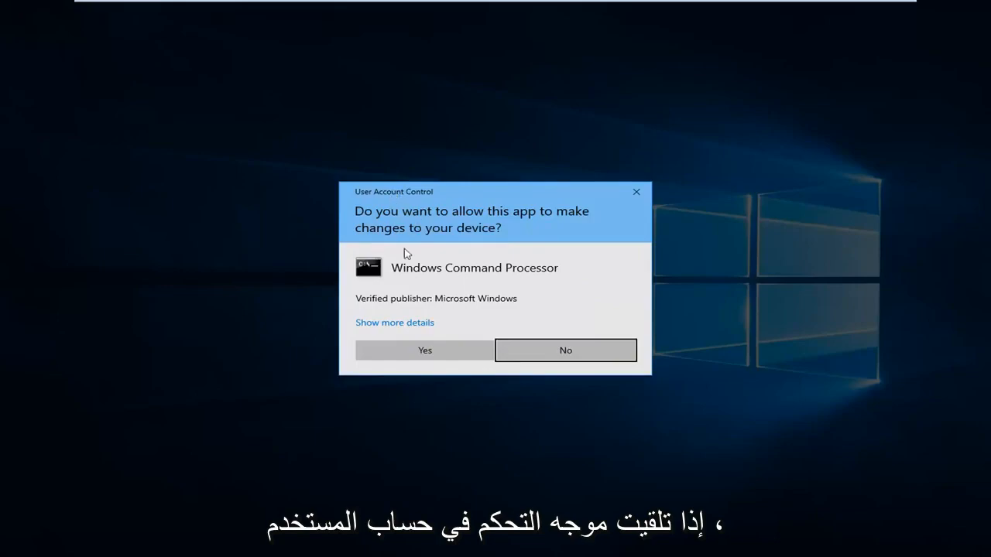
click(424, 350)
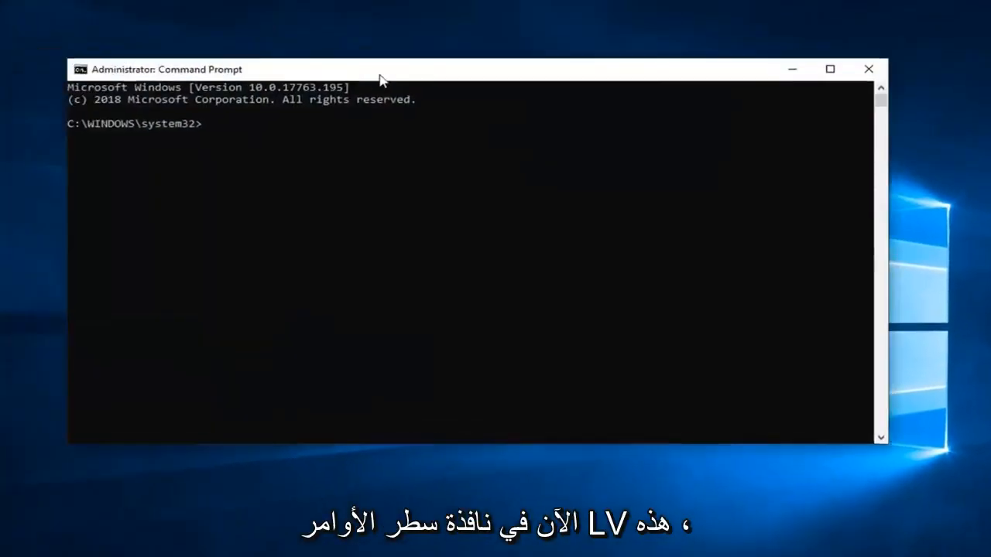
Type the command 'ipconfig /flushdns' at the elevated prompt
text(ip)
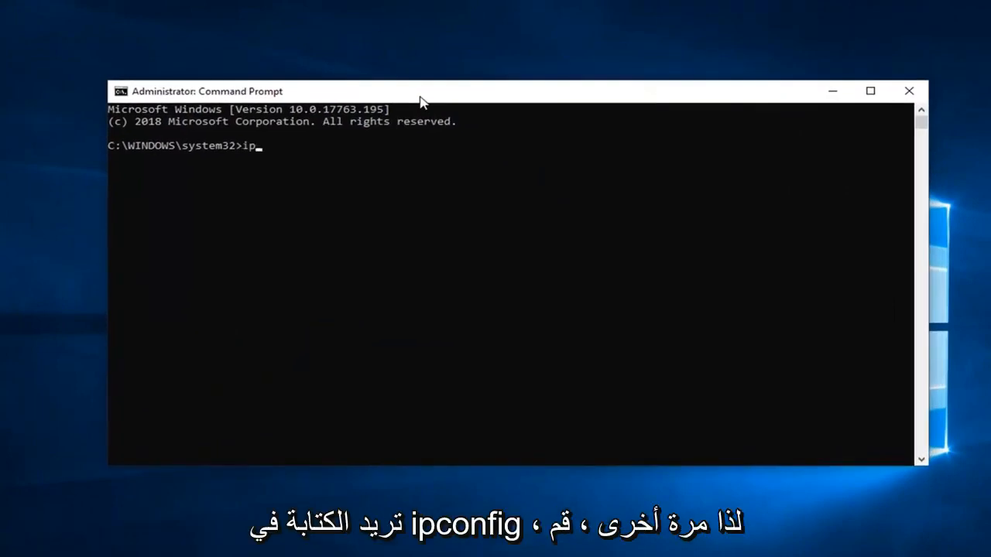
text(config)
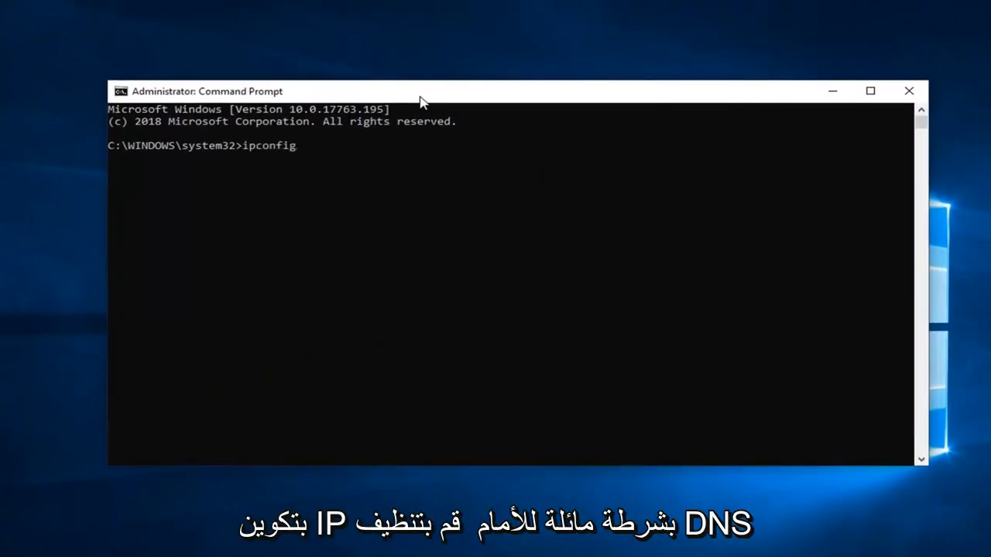
text(/)
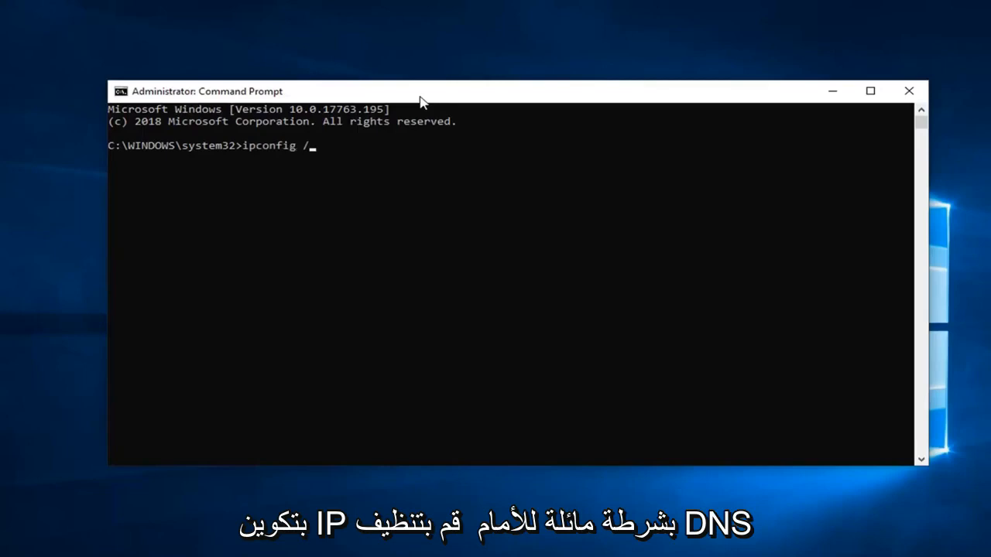
text(flushdns)
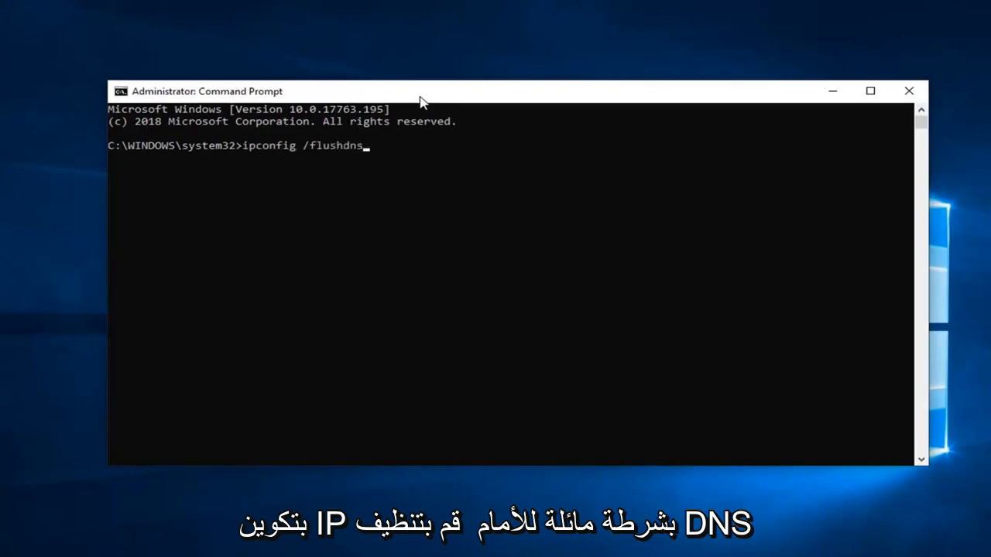
mouse_move(292, 143)
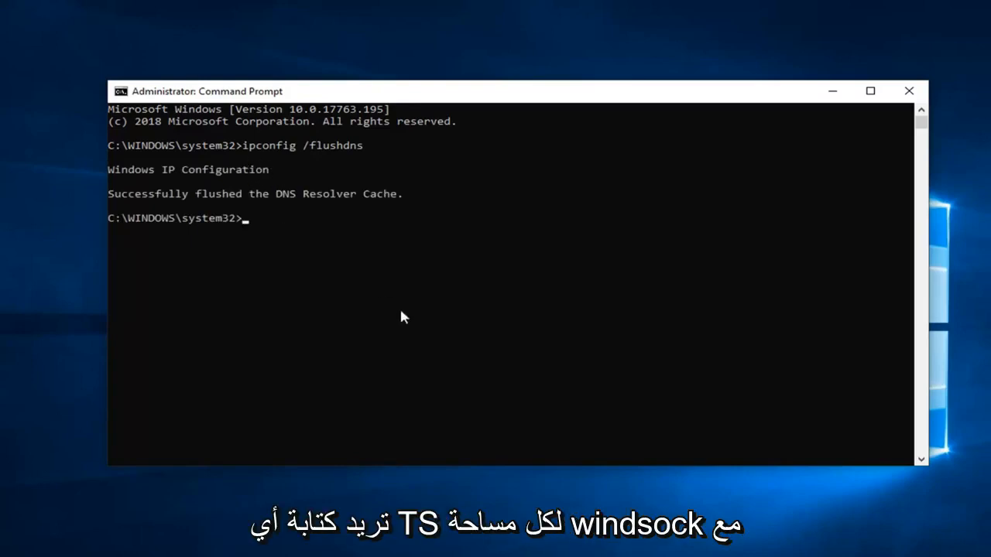
Run 'netsh winsock reset' and close the Command Prompt window
text(netsh winsock)
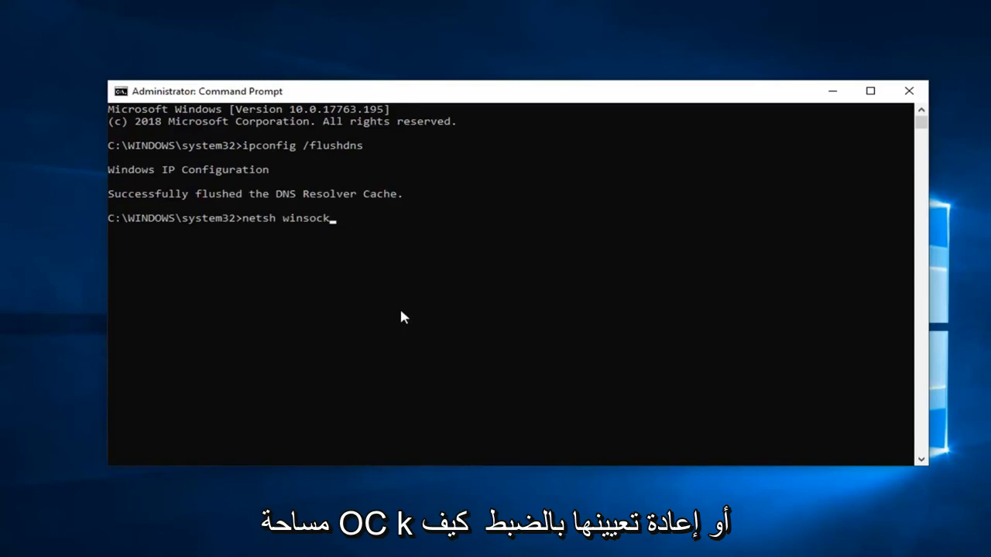
text(r)
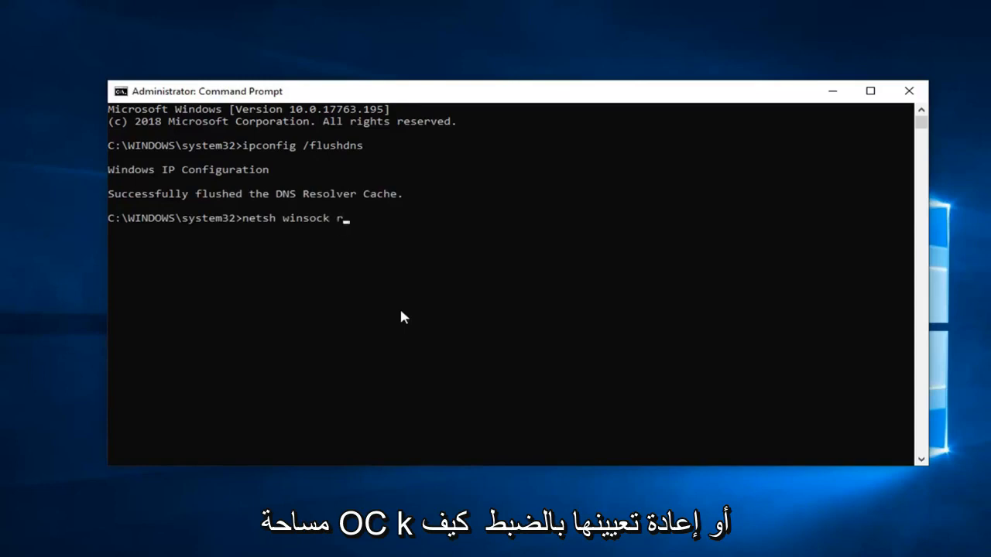
text(eset)
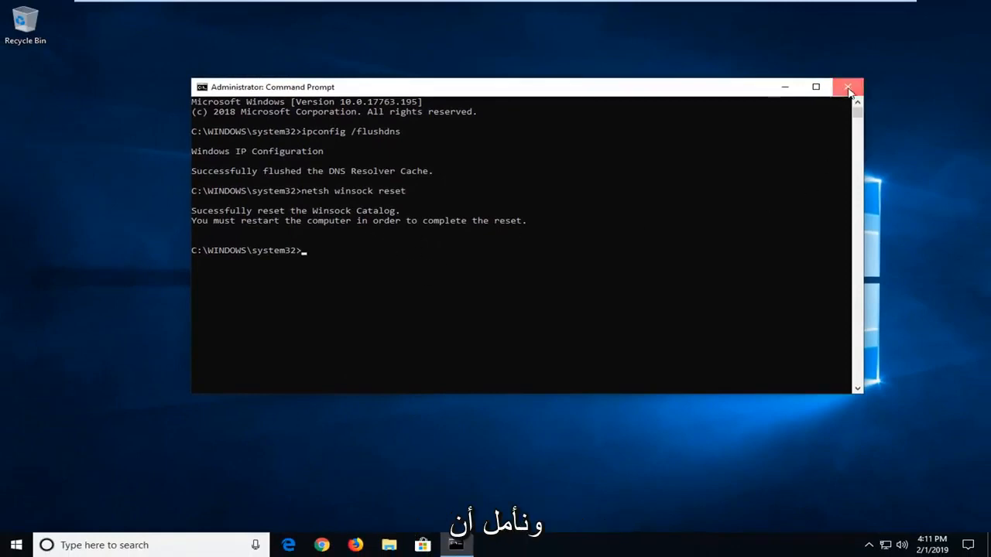
click(848, 87)
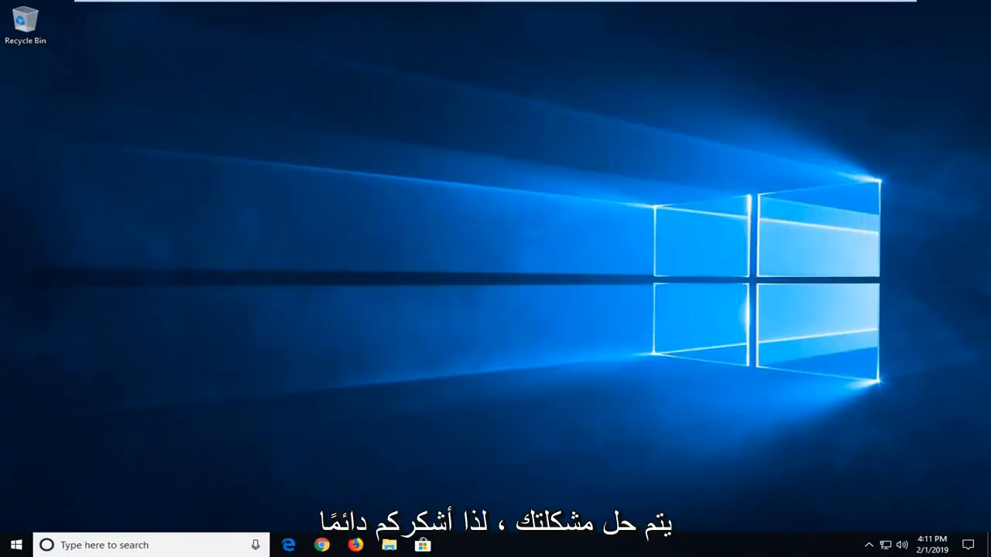